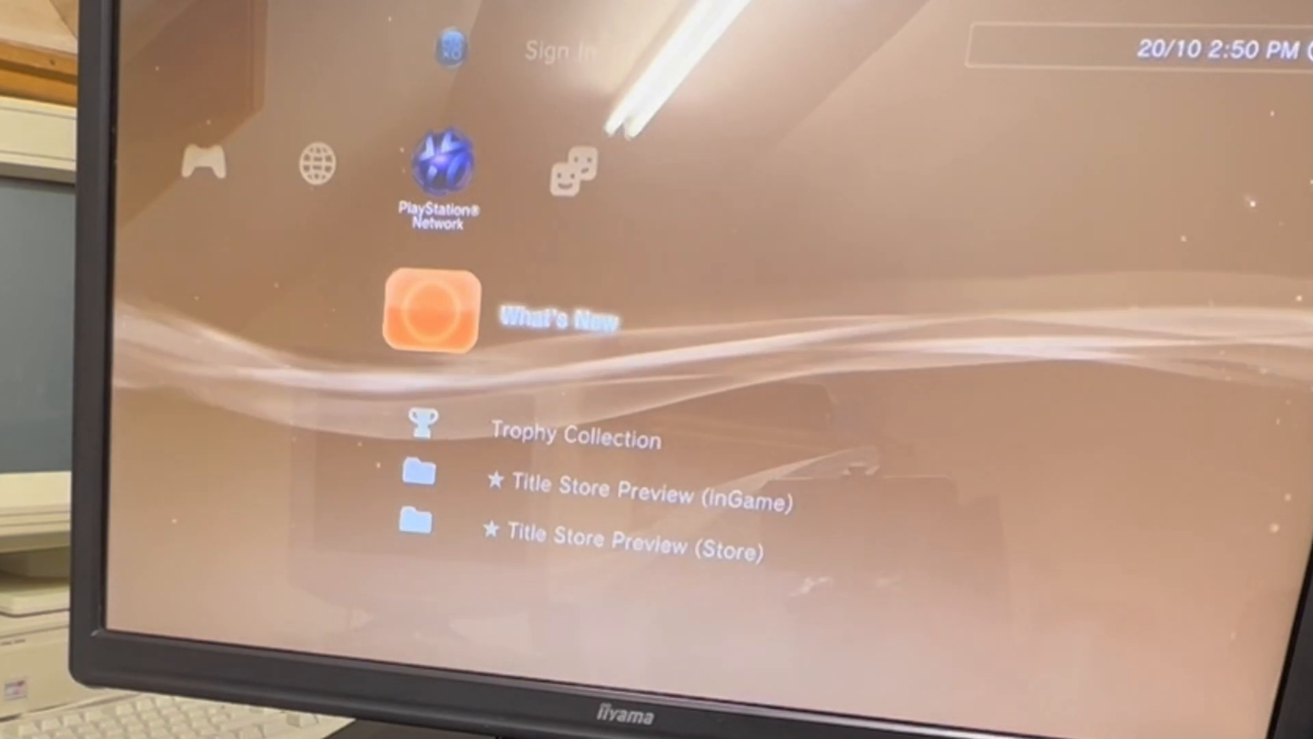
Scroll left through PlayStation Network, Network and Game to the Settings column
{"action": "scroll", "scroll_direction": "down", "scroll_amount": 3}
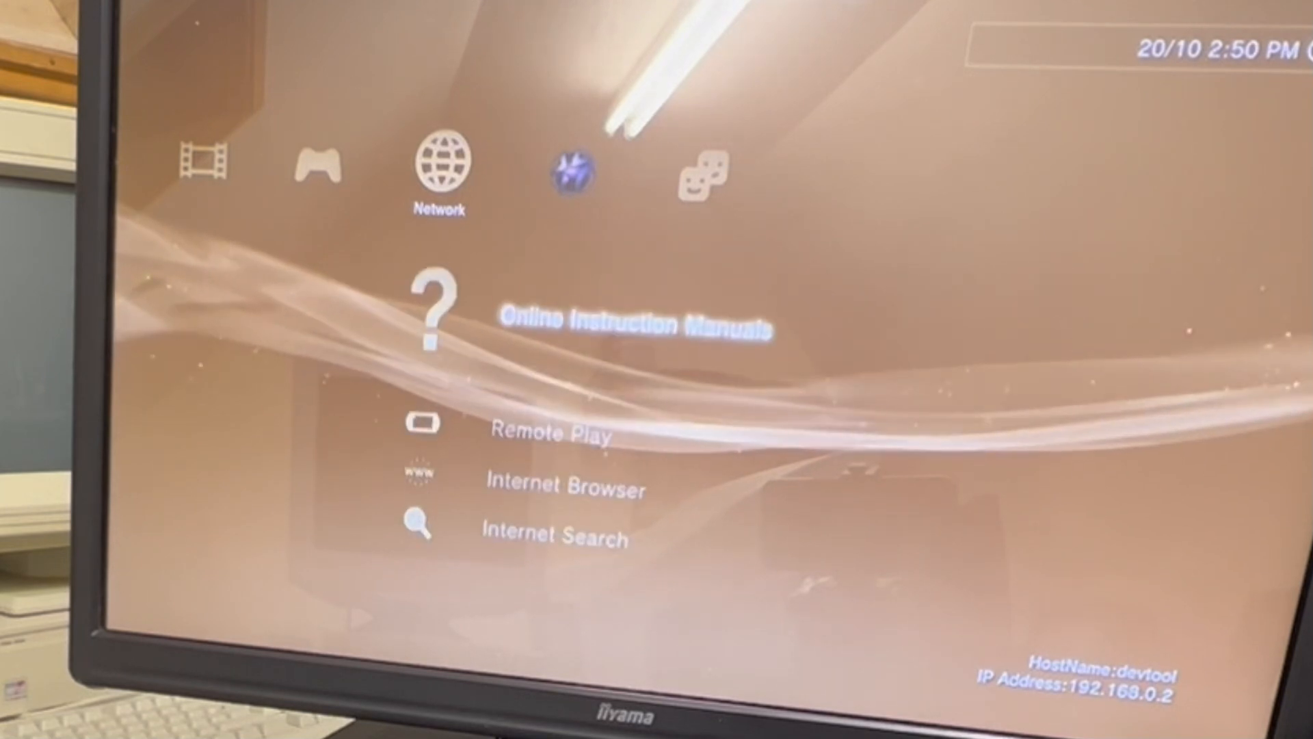
{"action": "scroll", "scroll_direction": "left", "scroll_amount": 3}
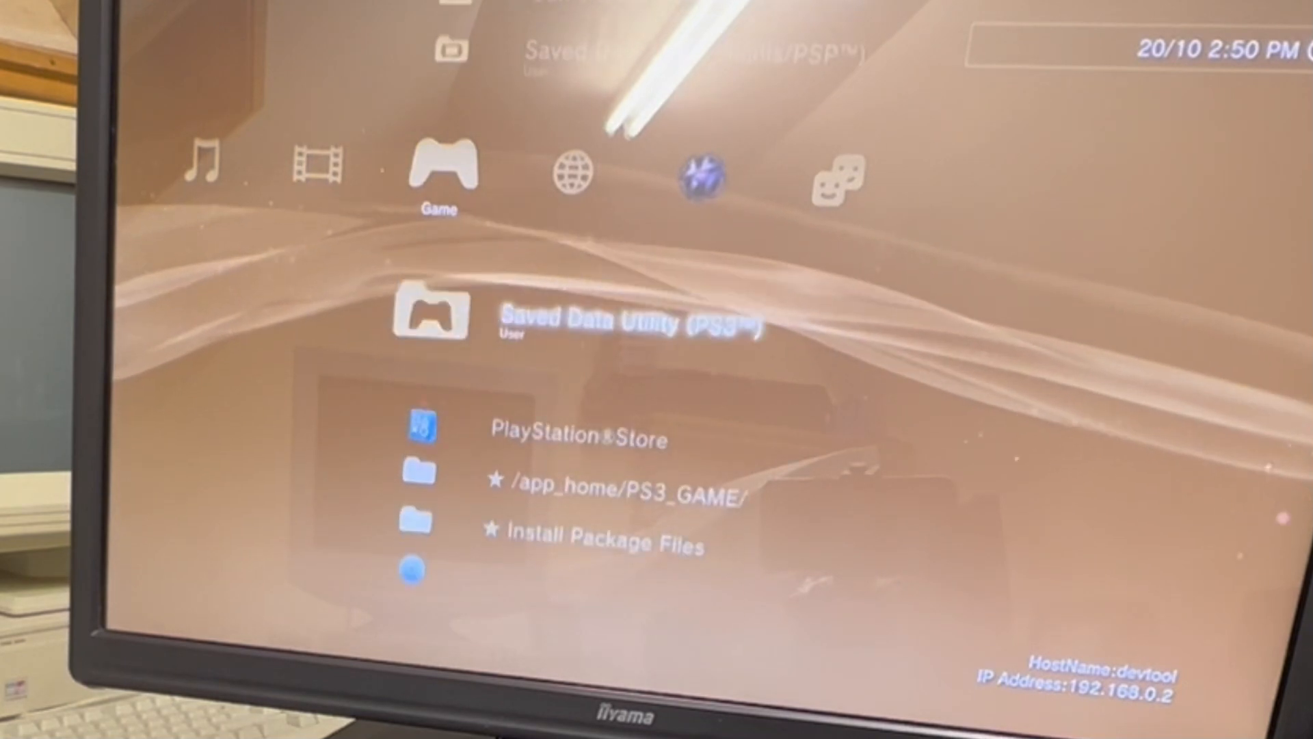
{"action": "scroll", "scroll_direction": "up", "scroll_amount": 3}
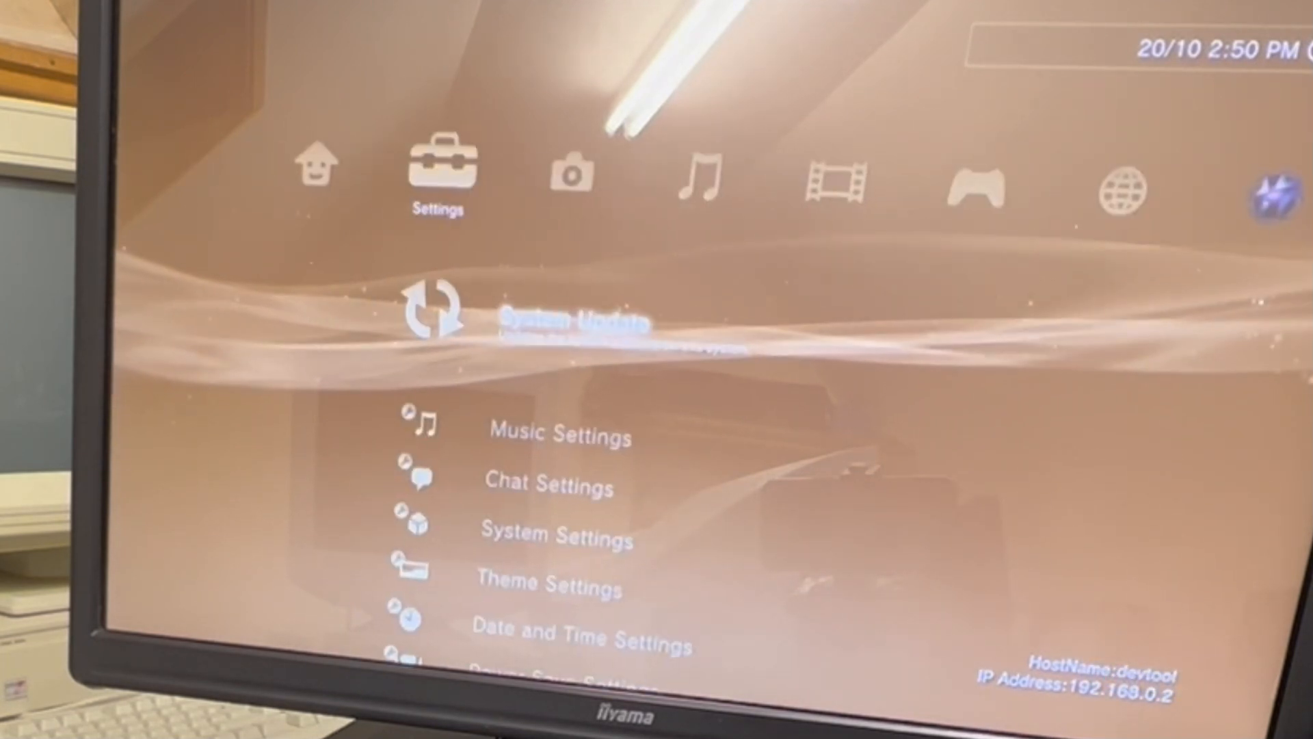
Open Debug Settings and scroll down the debug options to Network Settings for Debug
{"action": "scroll", "scroll_direction": "down", "scroll_amount": 3}
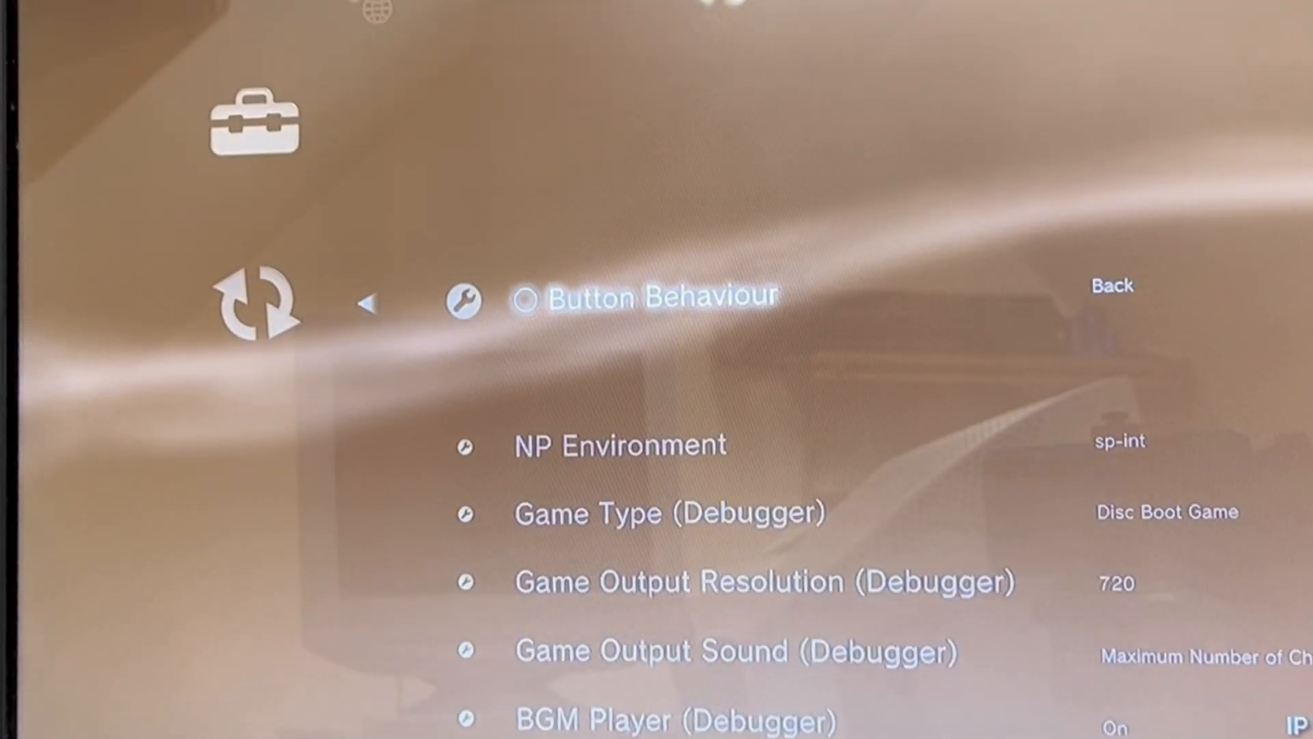
{"action": "scroll", "scroll_direction": "down", "scroll_amount": 3}
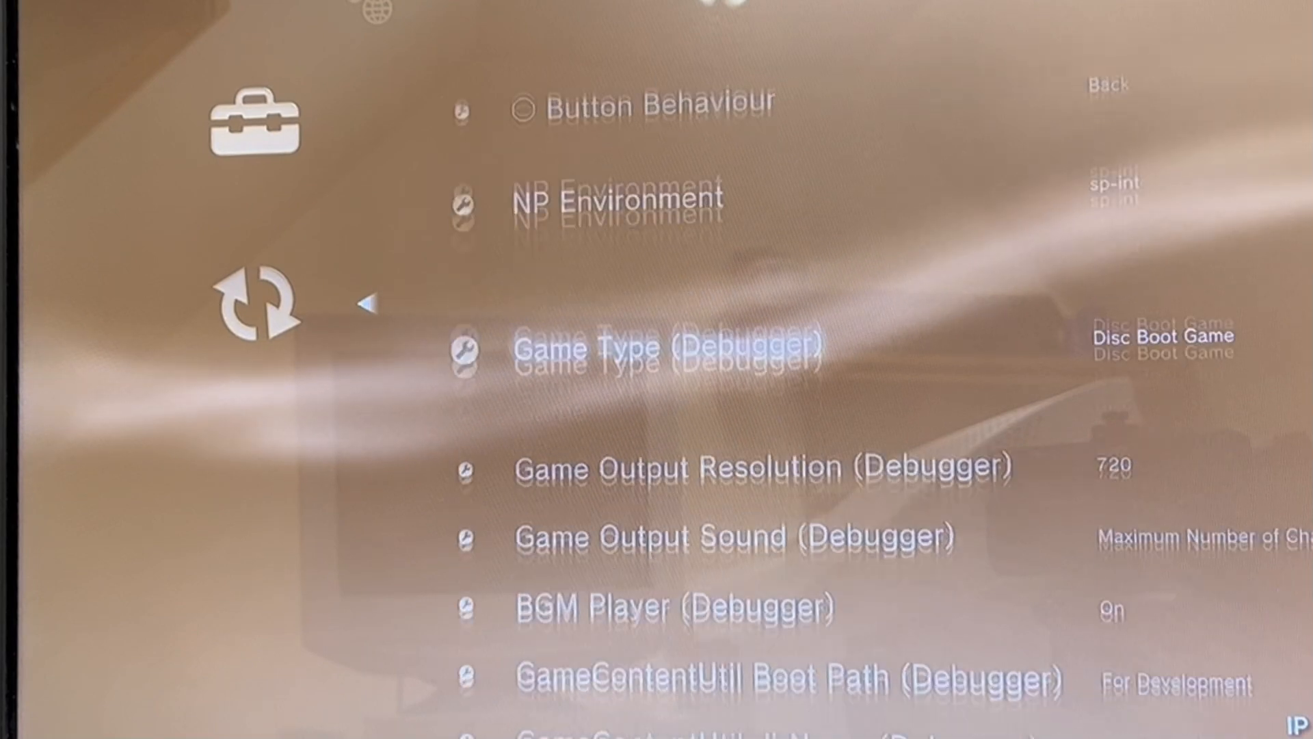
{"action": "scroll", "scroll_direction": "down", "scroll_amount": 3}
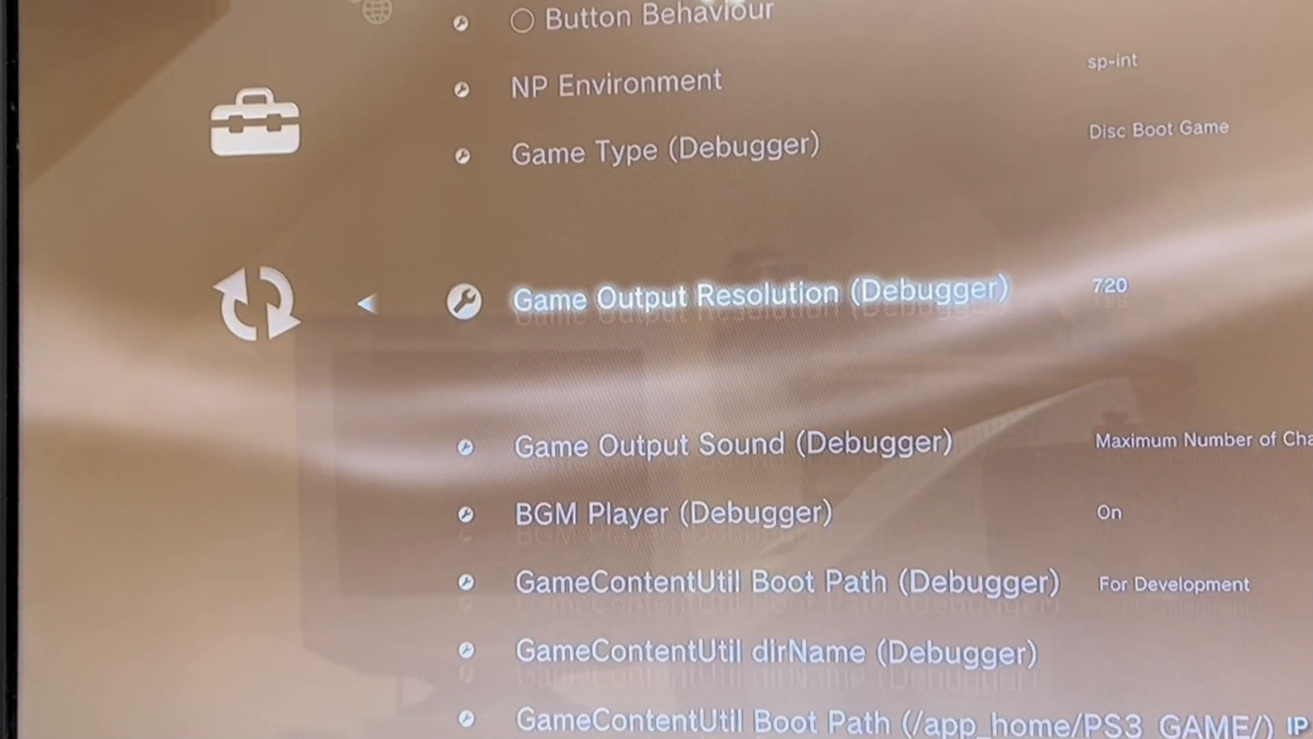
{"action": "scroll", "scroll_direction": "down", "scroll_amount": 3}
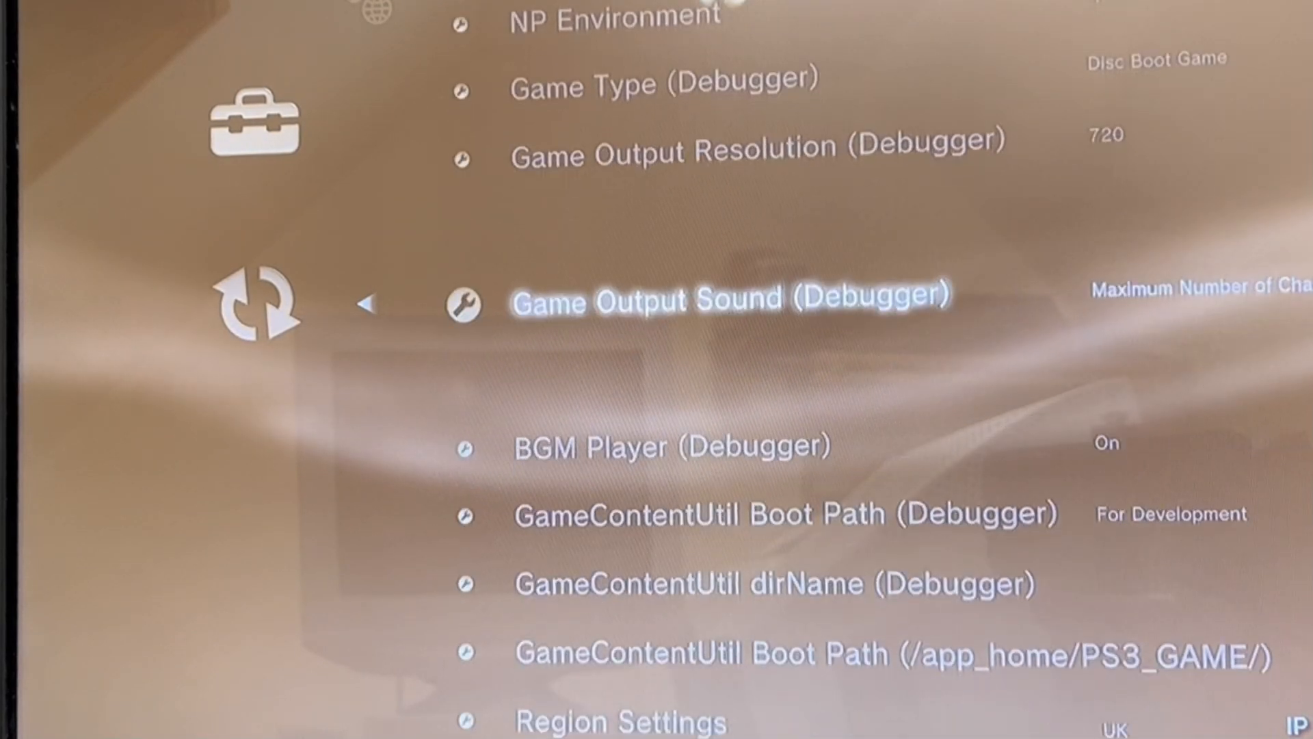
{"action": "scroll", "scroll_direction": "down", "scroll_amount": 3}
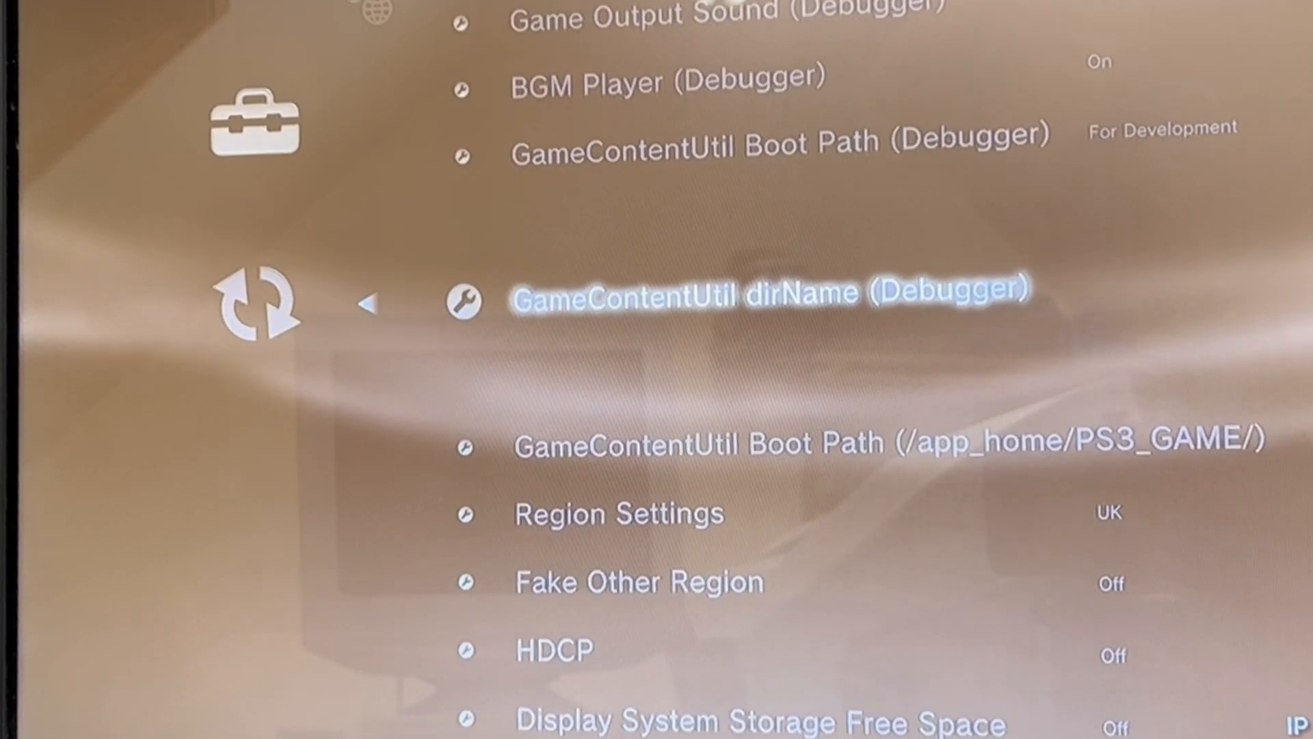
{"action": "scroll", "scroll_direction": "down", "scroll_amount": 3}
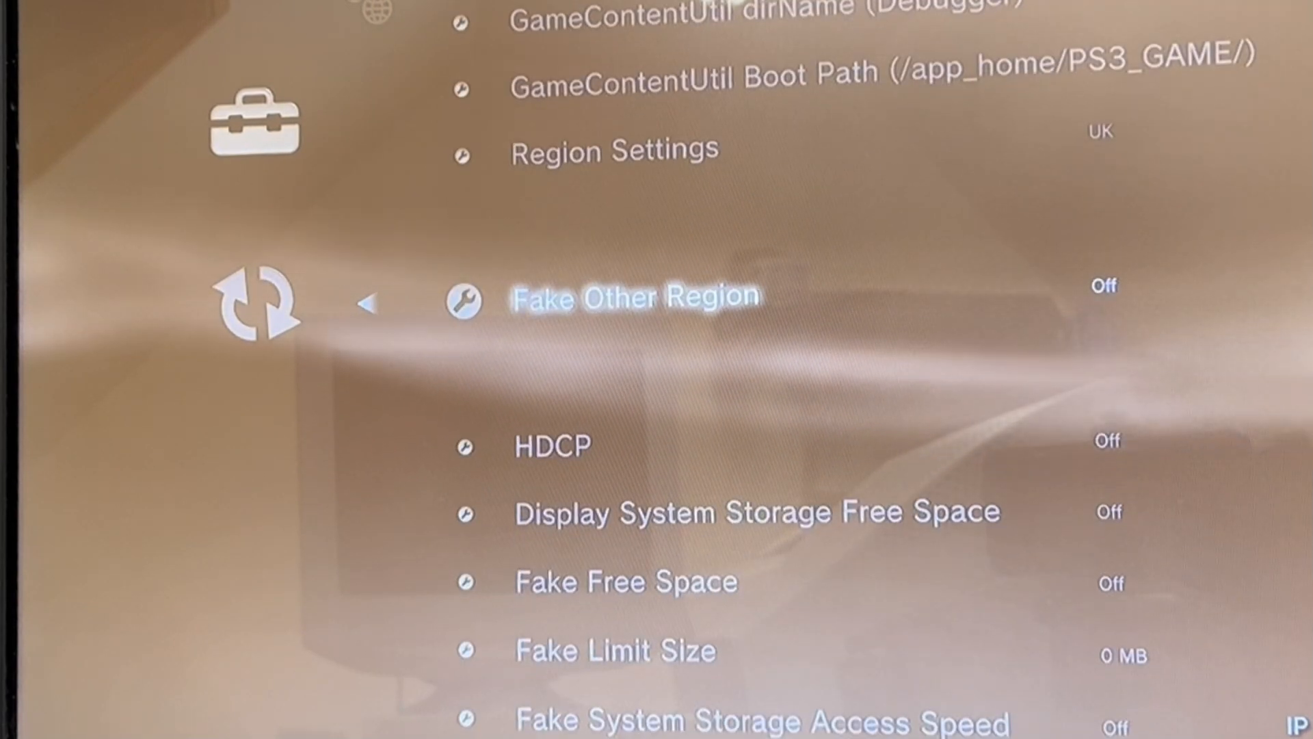
{"action": "scroll", "scroll_direction": "down", "scroll_amount": 3}
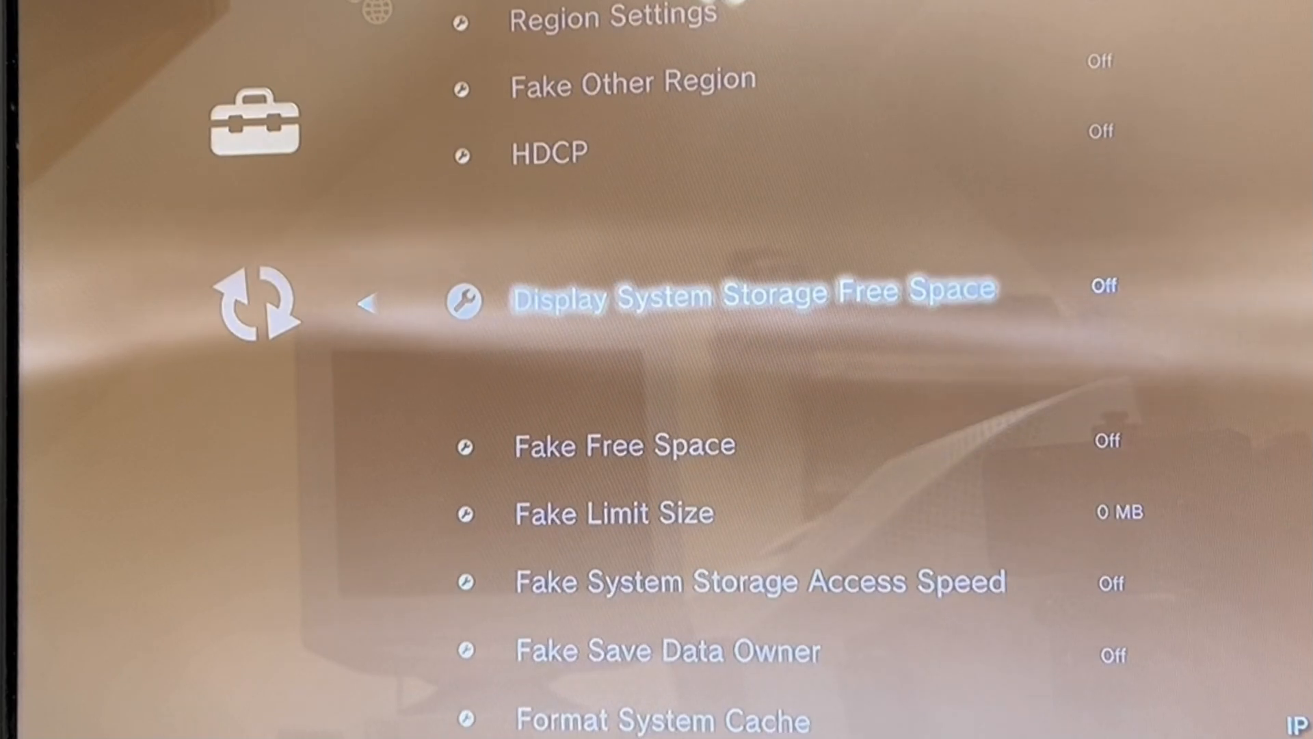
{"action": "scroll", "scroll_direction": "down", "scroll_amount": 3}
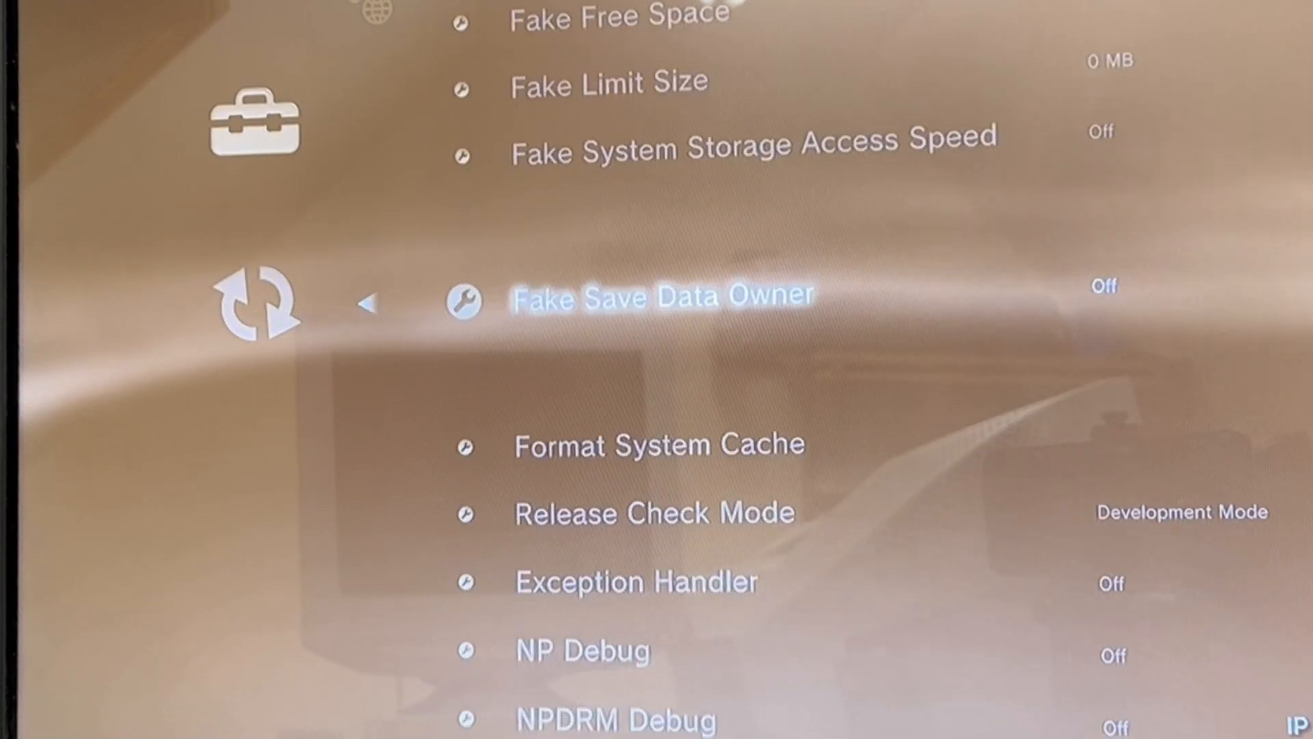
{"action": "scroll", "scroll_direction": "down", "scroll_amount": 3}
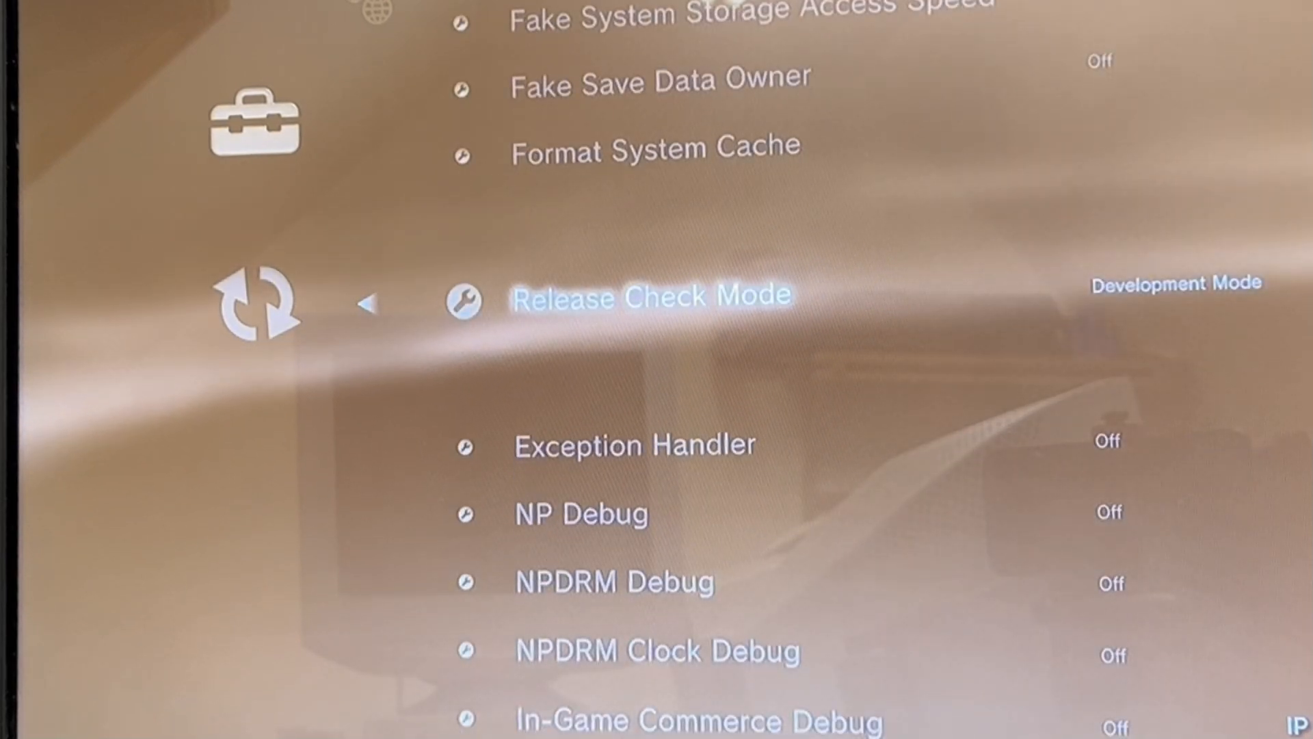
{"action": "scroll", "scroll_direction": "down", "scroll_amount": 3}
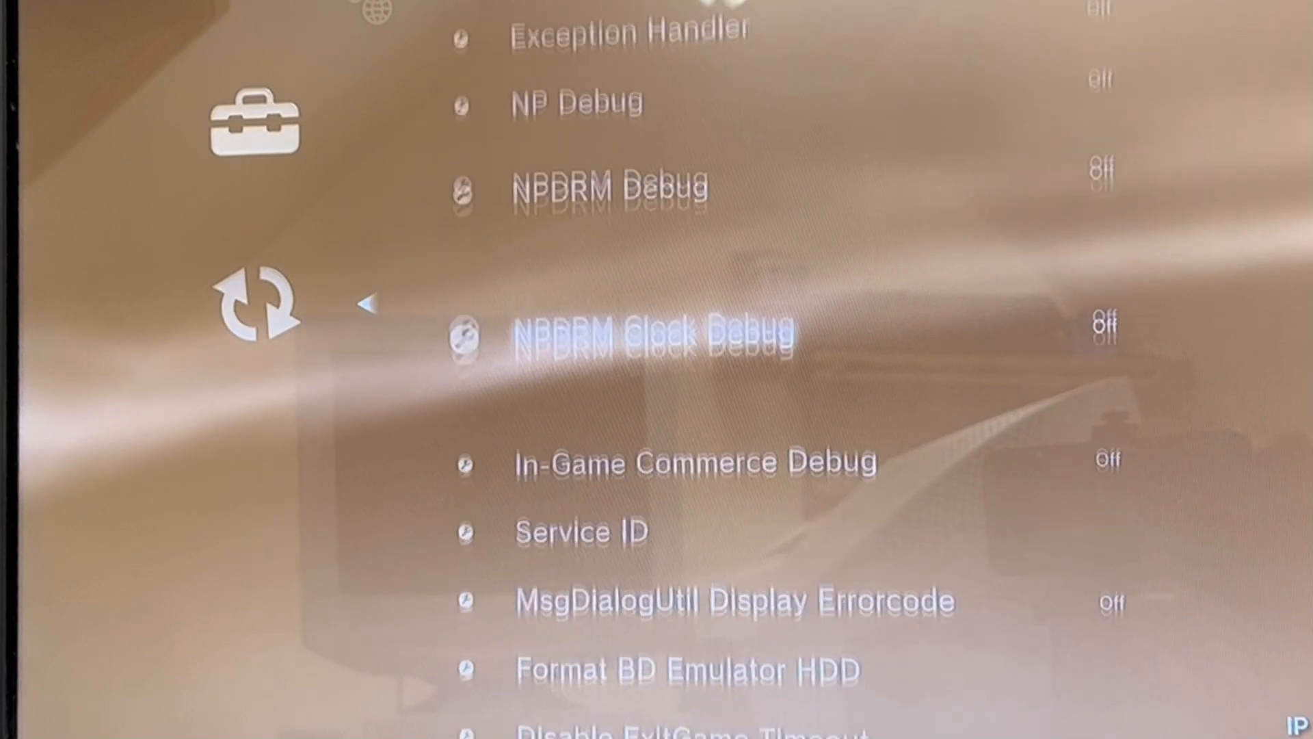
{"action": "scroll", "scroll_direction": "down", "scroll_amount": 3}
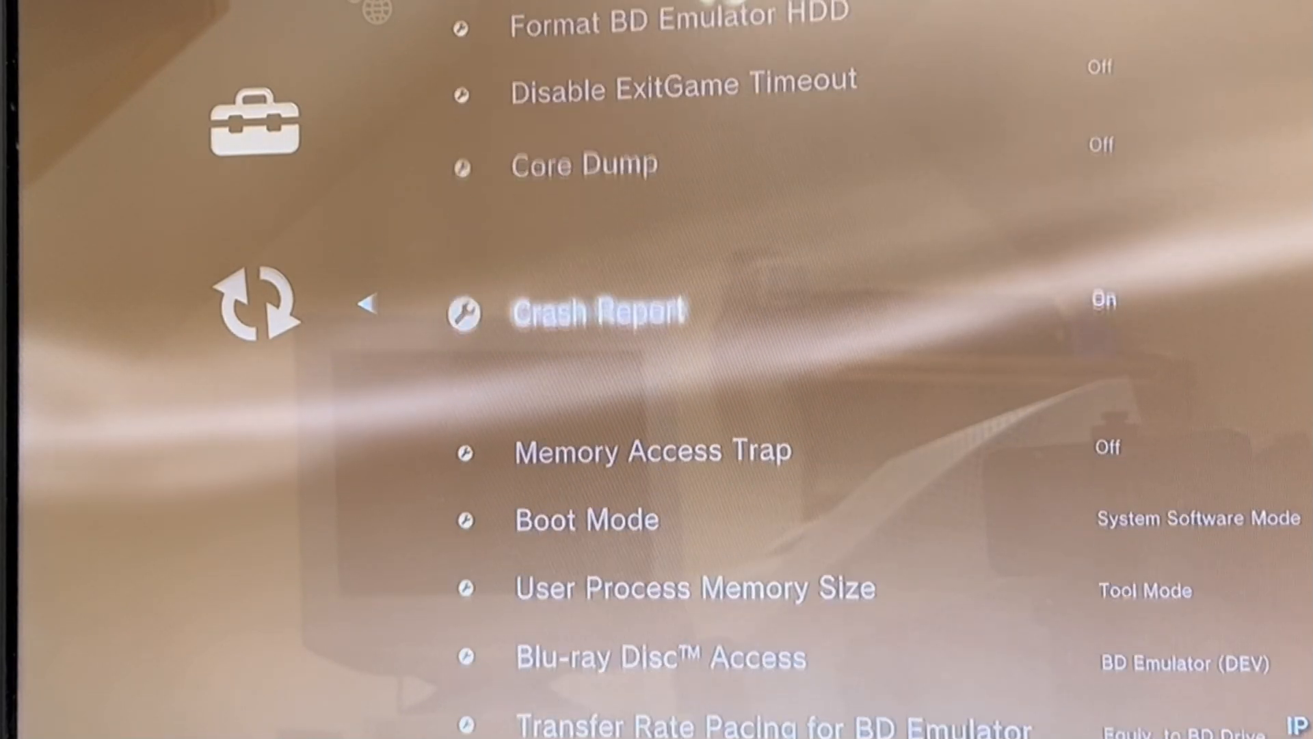
{"action": "scroll", "scroll_direction": "down", "scroll_amount": 3}
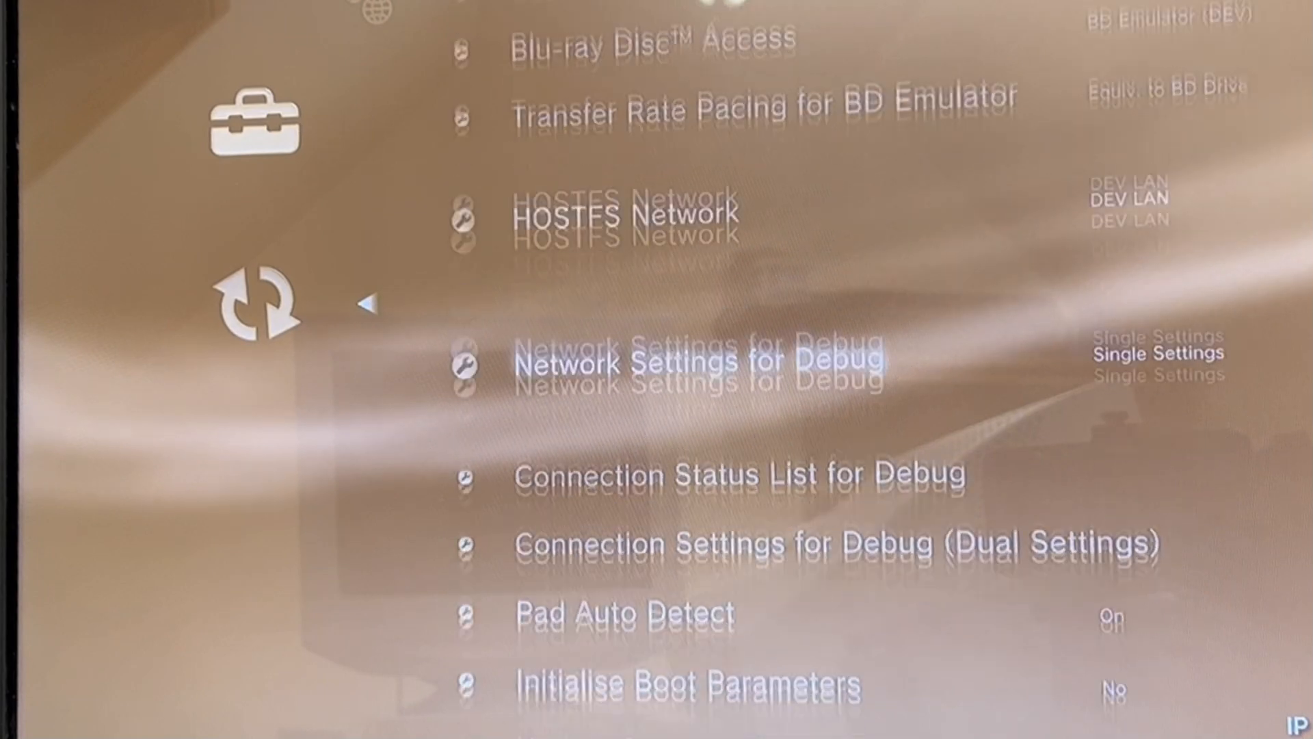
{"action": "scroll", "scroll_direction": "down", "scroll_amount": 3}
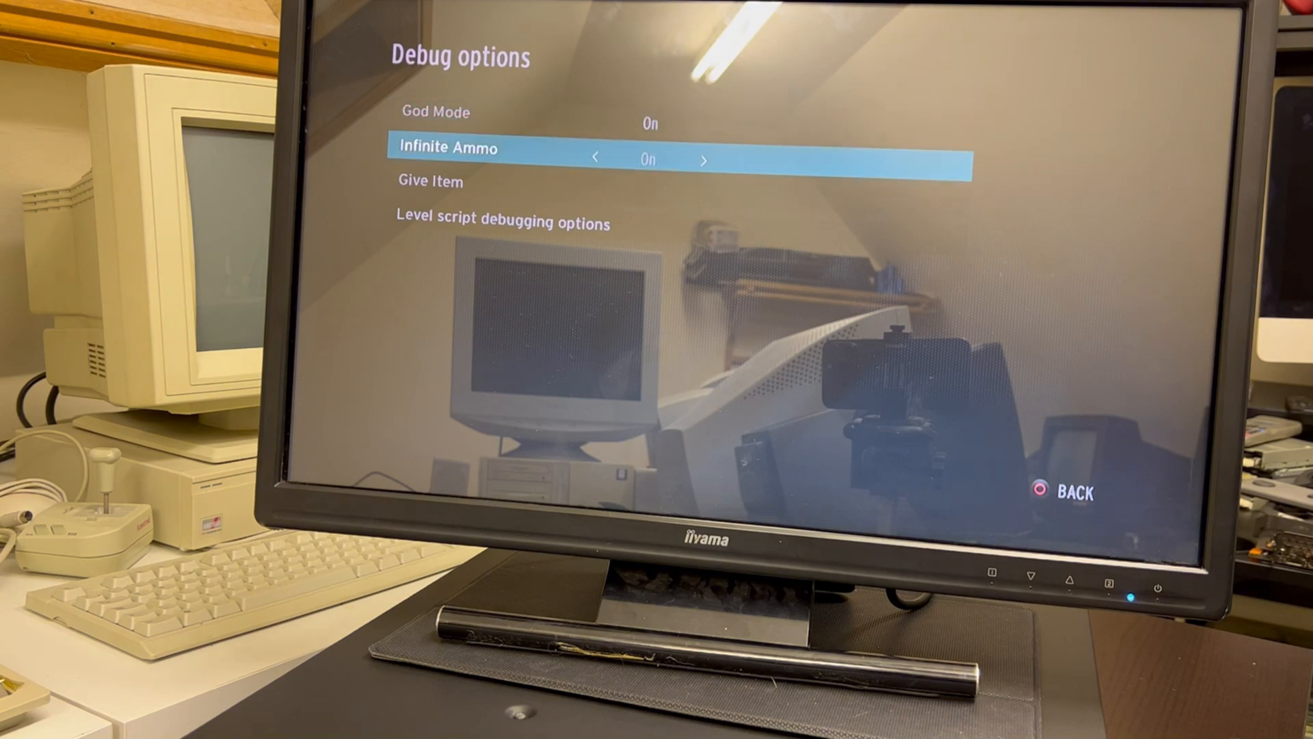
Select Give Item in the Debug options menu and scroll the weapon list
{"action": "key", "text": "down"}
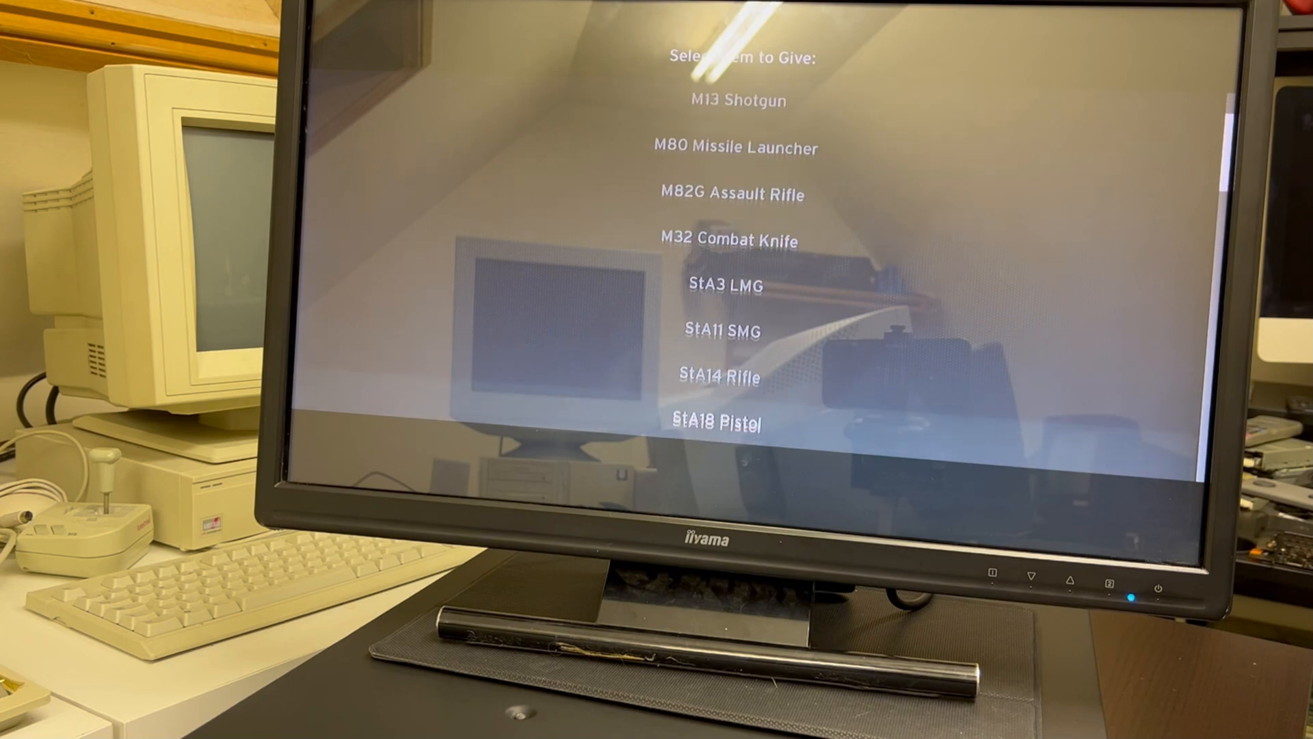
{"action": "scroll", "scroll_direction": "down", "scroll_amount": 3}
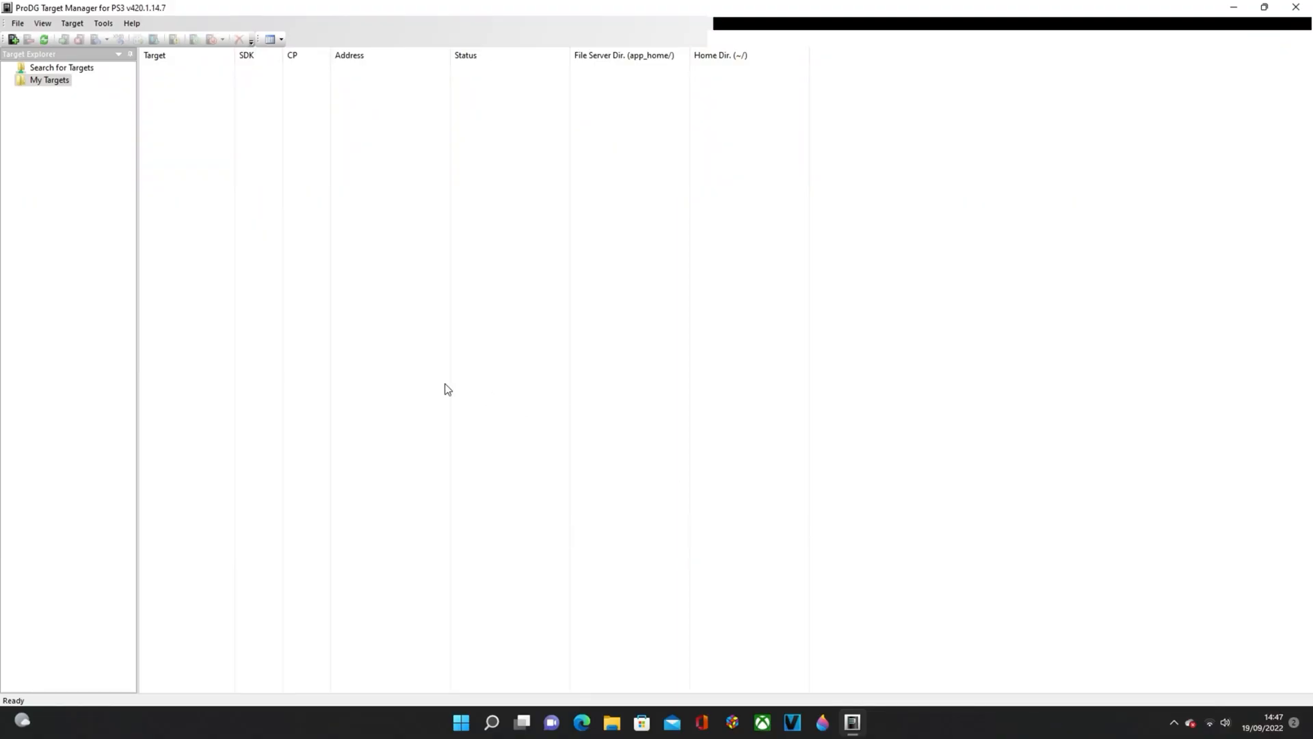
Add a DECR-1000 reference-tool target named 'home' on port 8530, then try connecting
{"action": "left_click", "coordinate": [14, 39]}
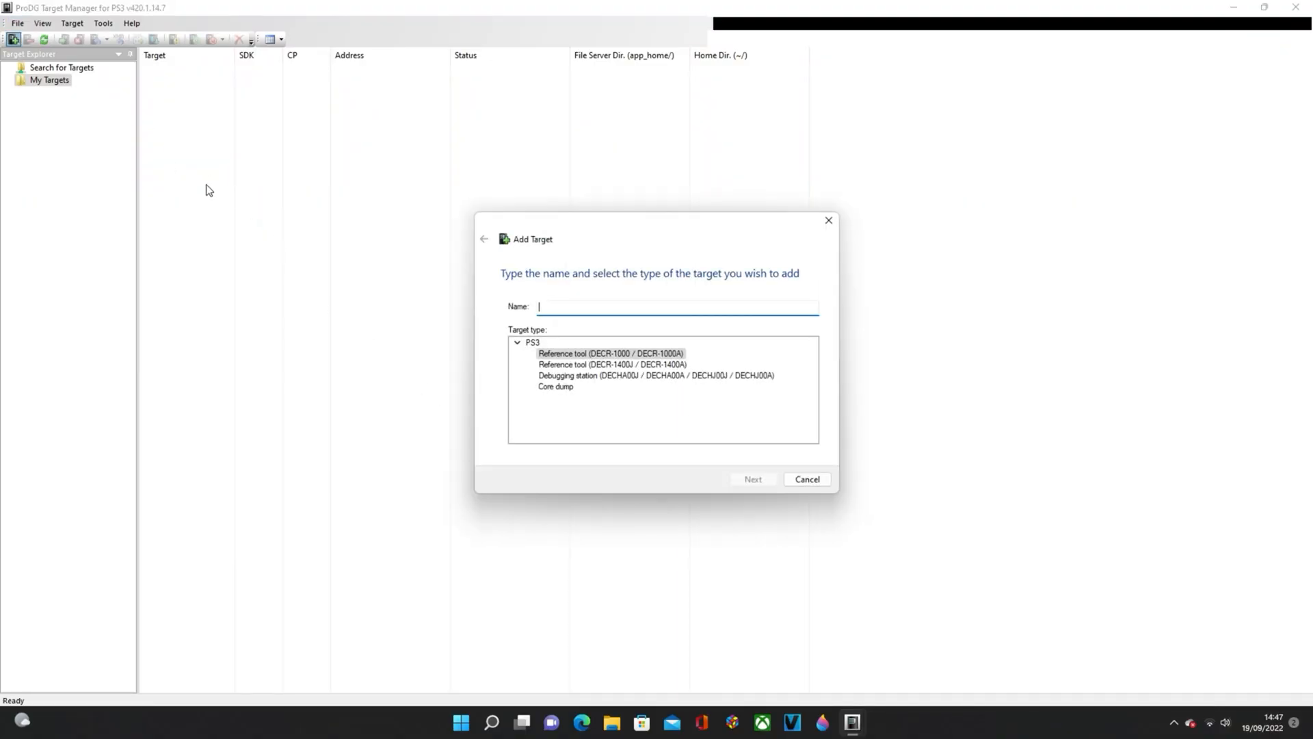
{"action": "left_click", "coordinate": [611, 353]}
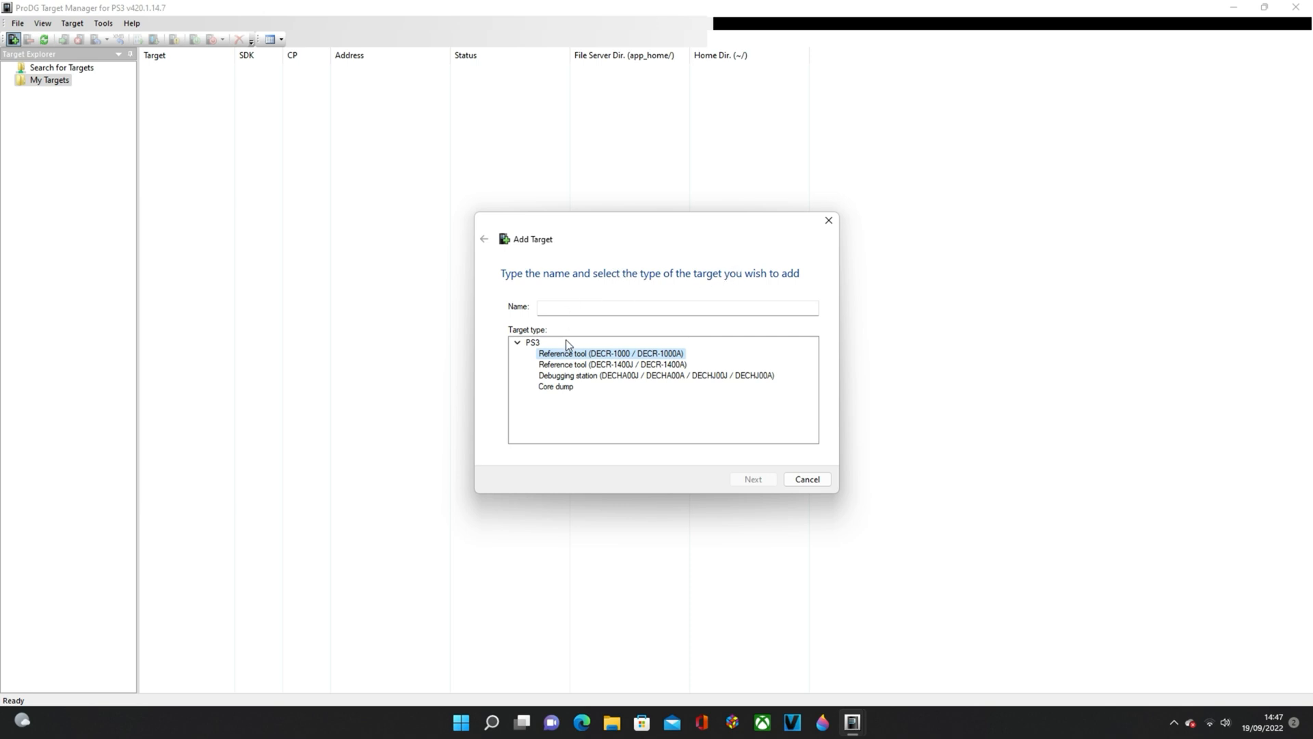
{"action": "left_click", "coordinate": [674, 306]}
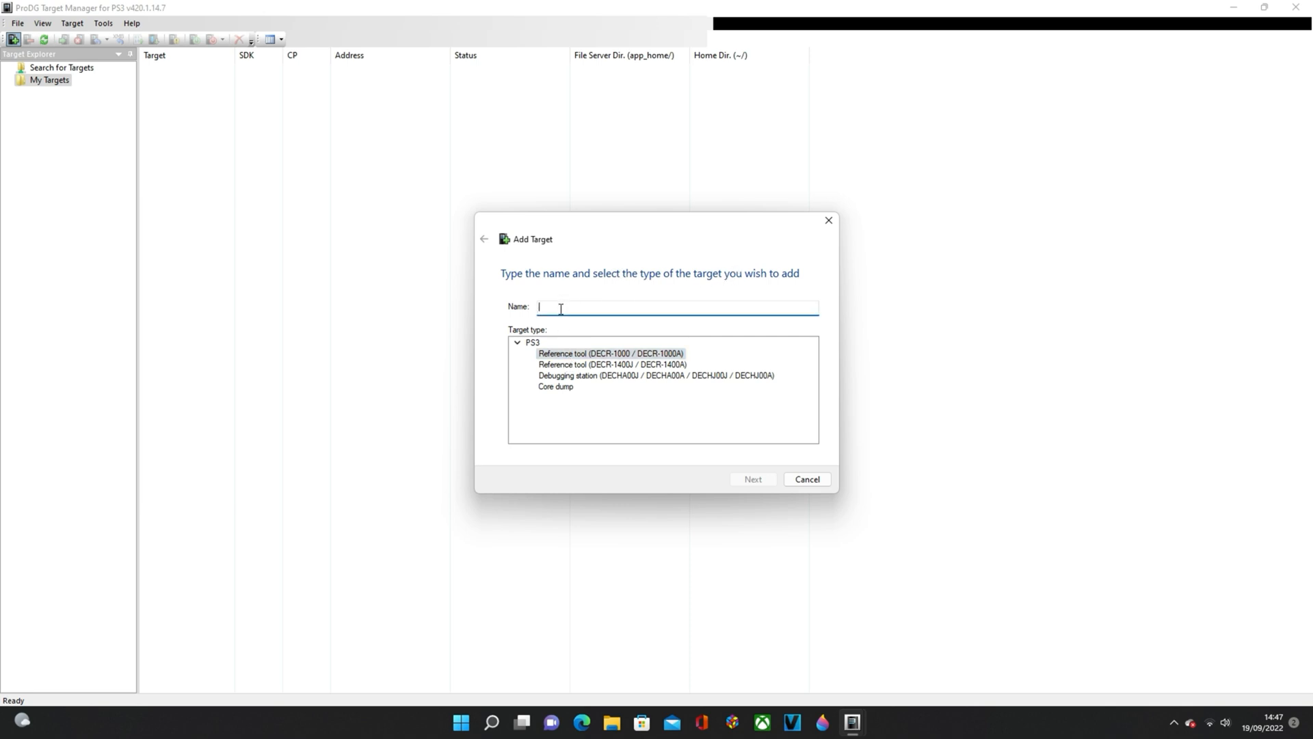
{"action": "type", "text": "home"}
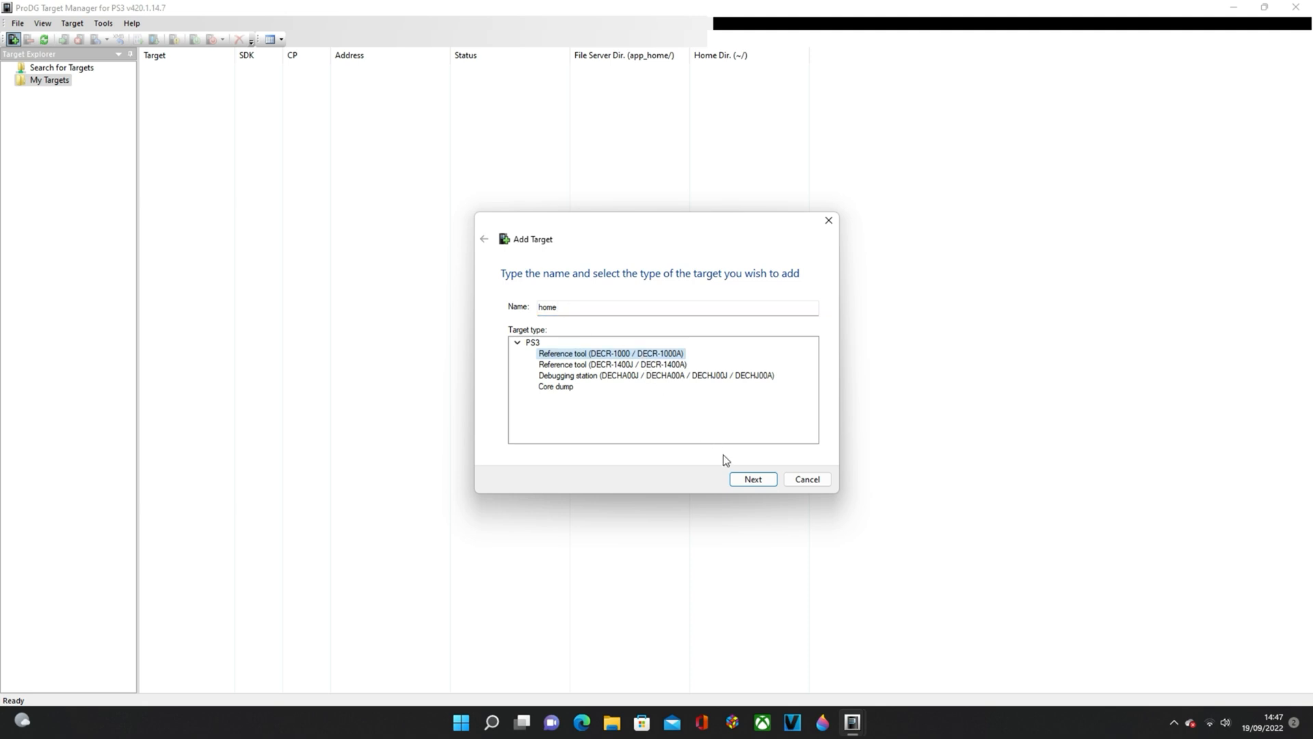
{"action": "left_click", "coordinate": [750, 478]}
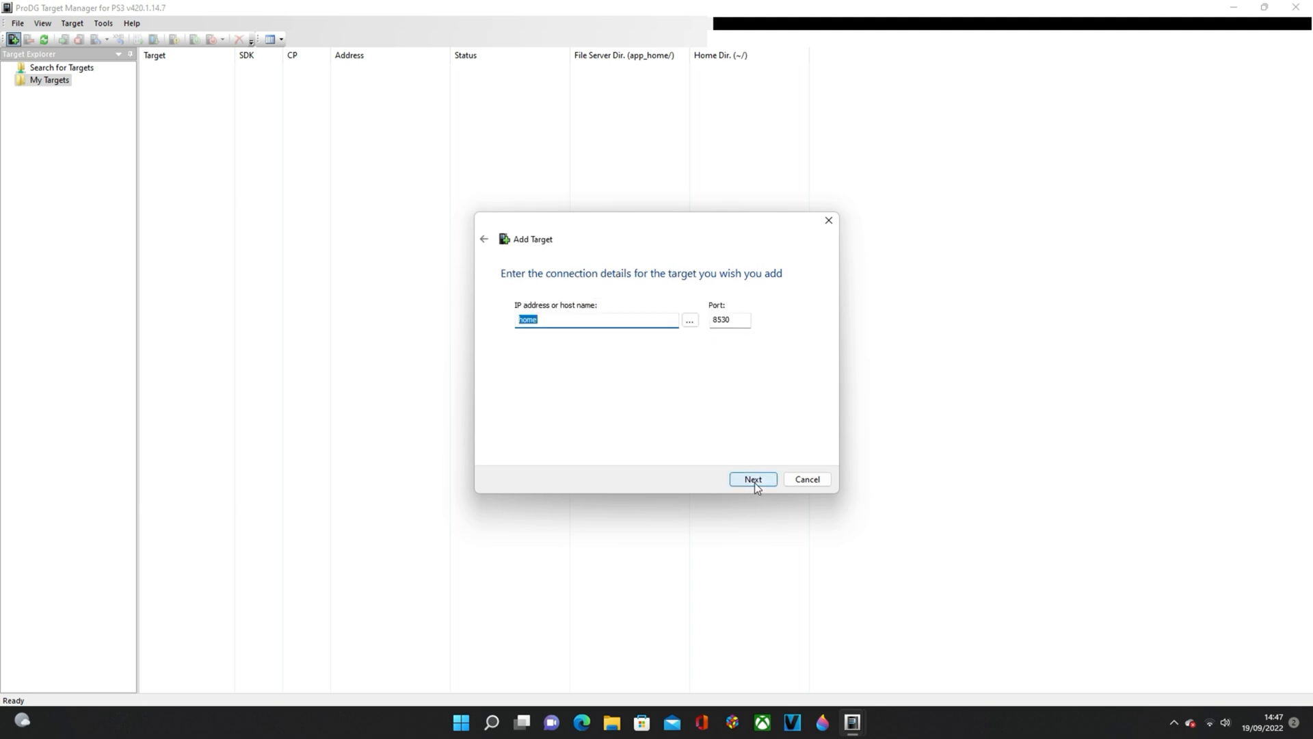
{"action": "left_click", "coordinate": [750, 478]}
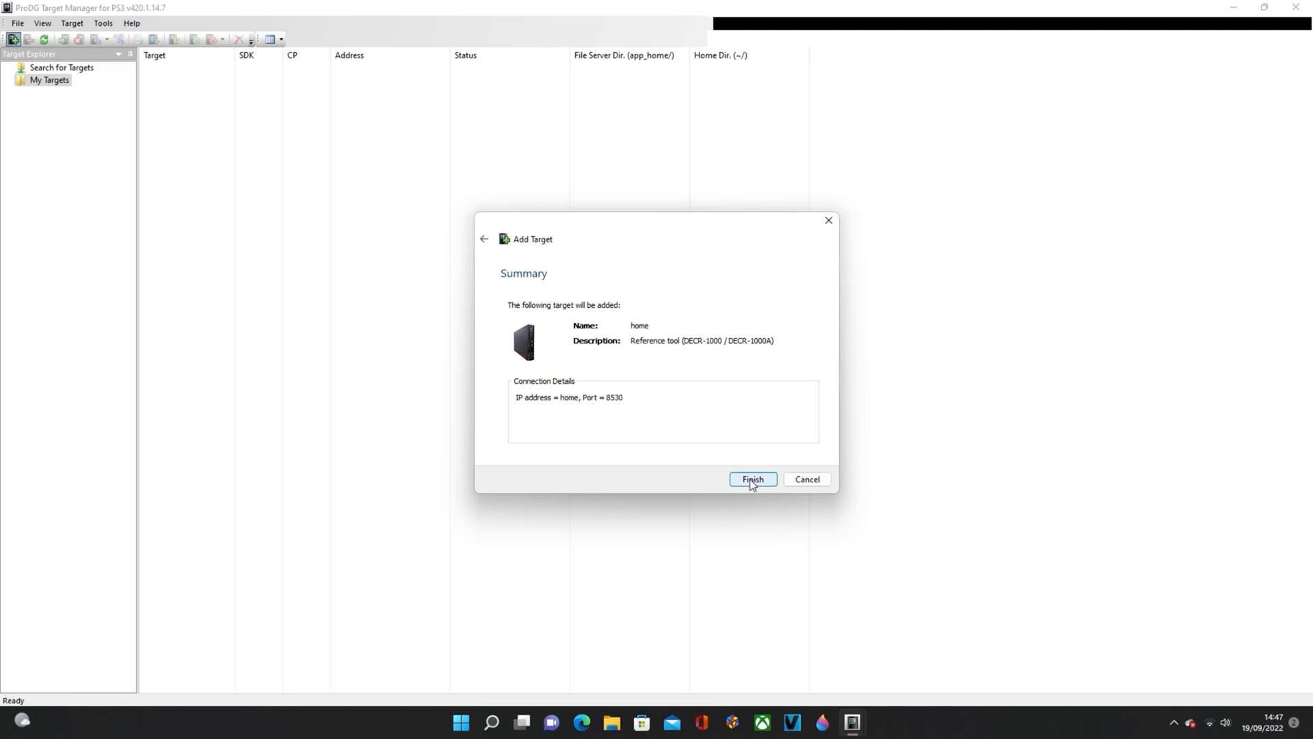
{"action": "left_click", "coordinate": [751, 479]}
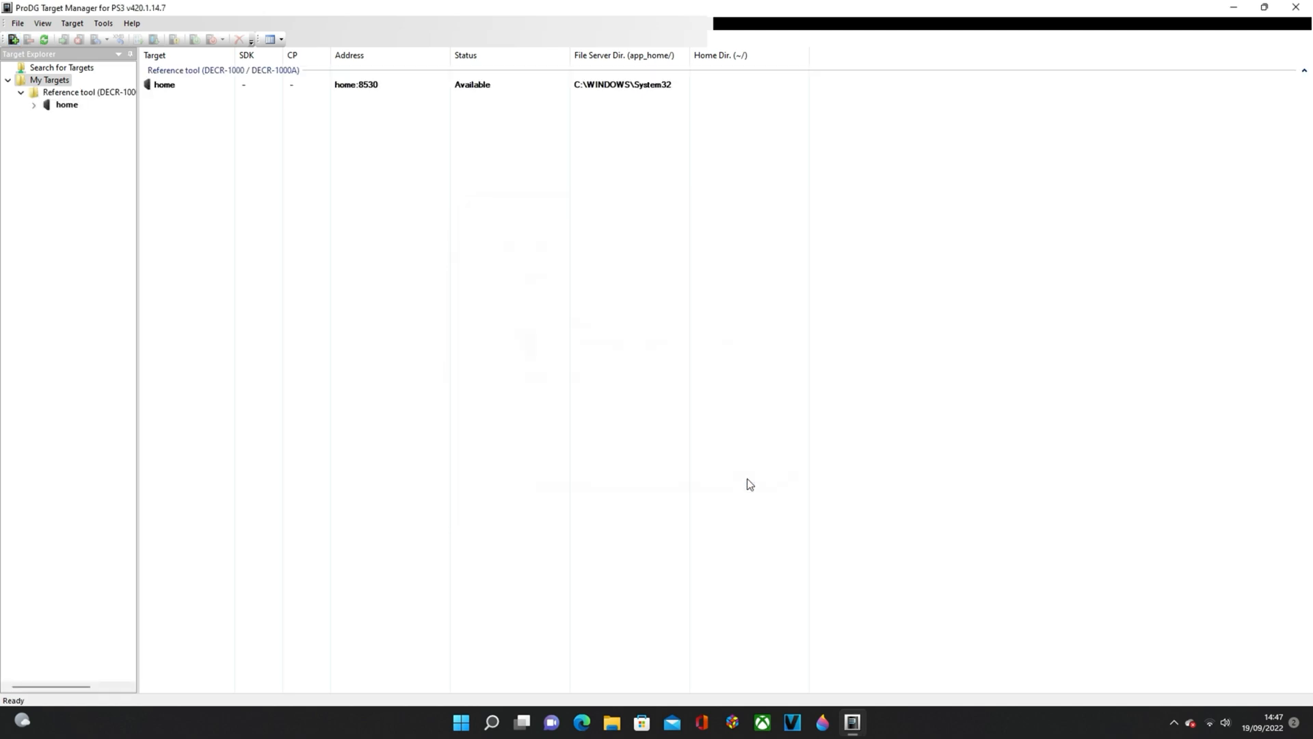
{"action": "mouse_move", "coordinate": [285, 98]}
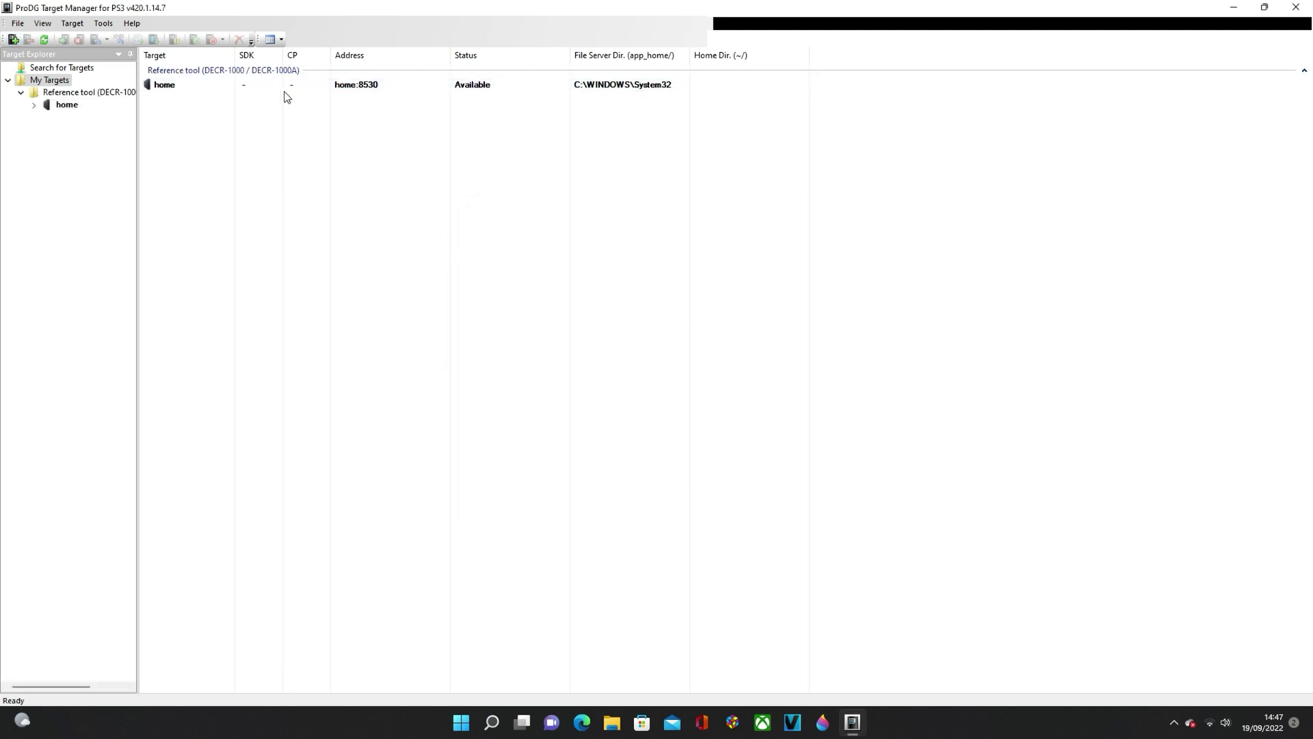
{"action": "left_click", "coordinate": [344, 84]}
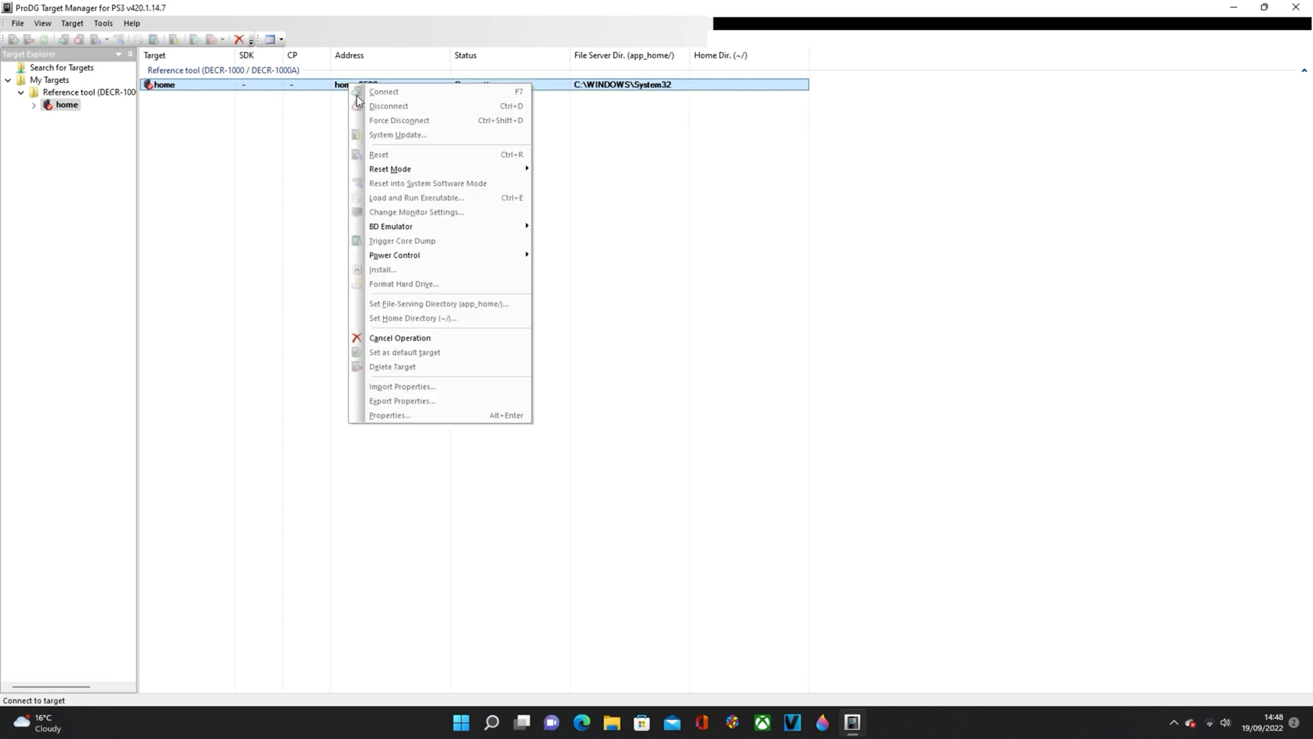
{"action": "left_click", "coordinate": [383, 91]}
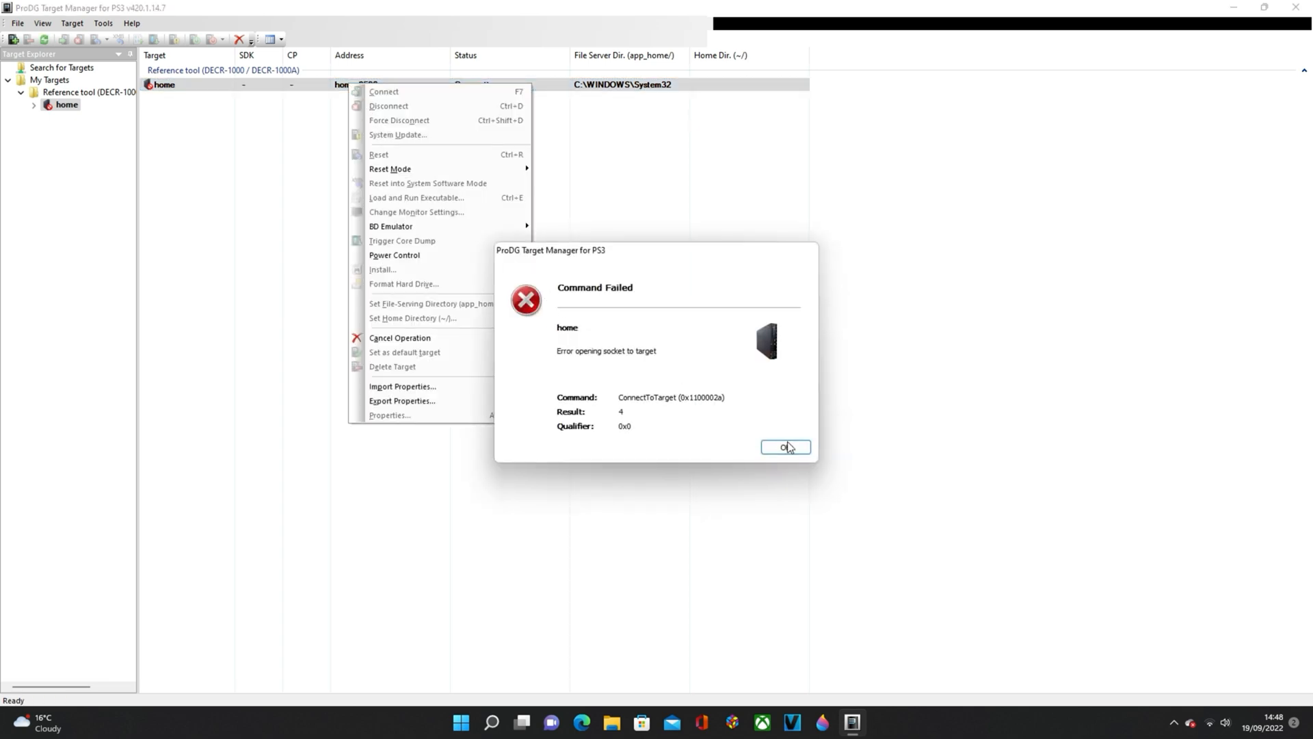